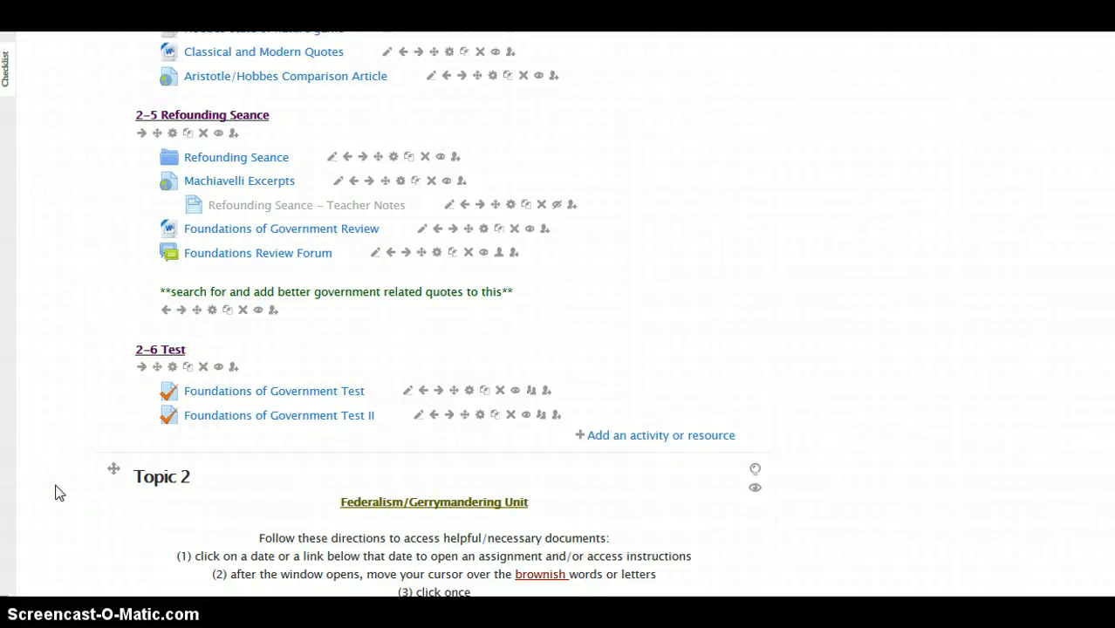
mouse_move(896, 440)
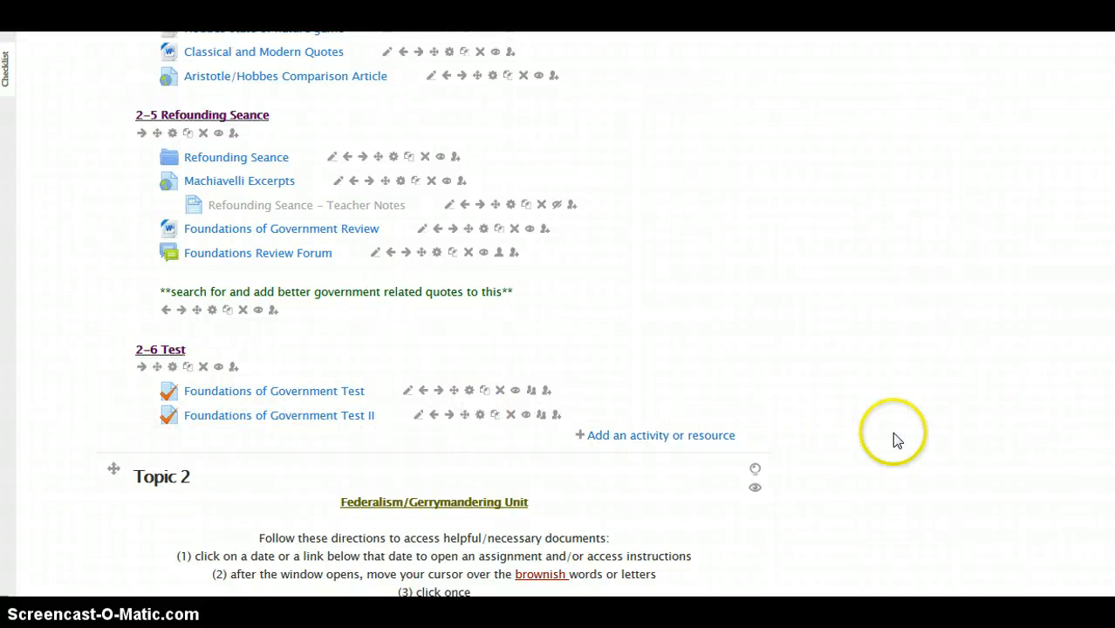
mouse_move(777, 454)
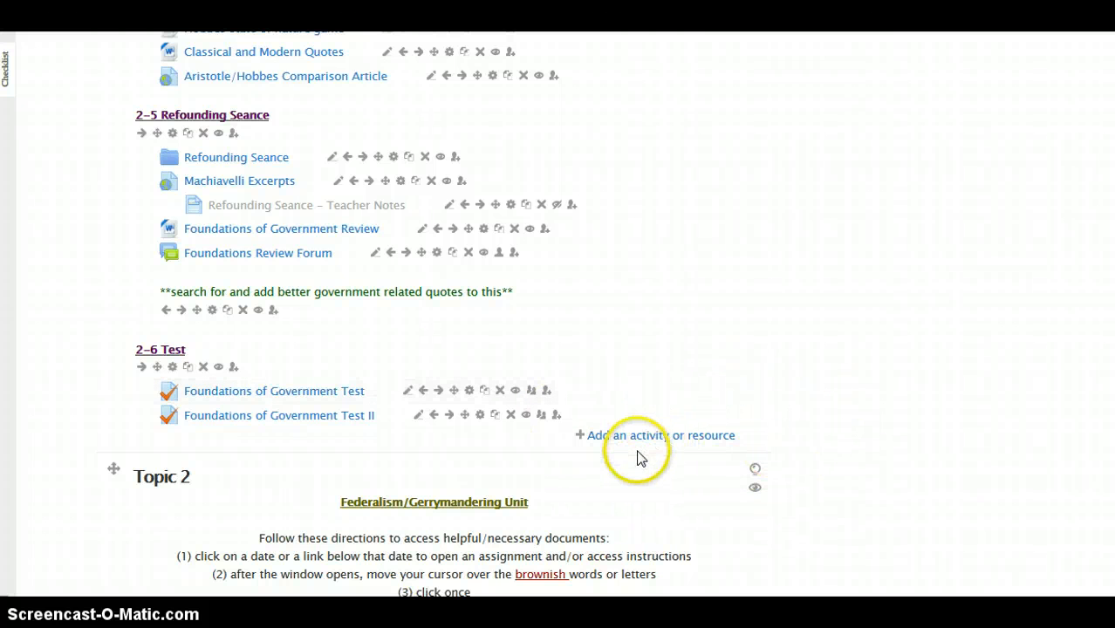
mouse_move(644, 443)
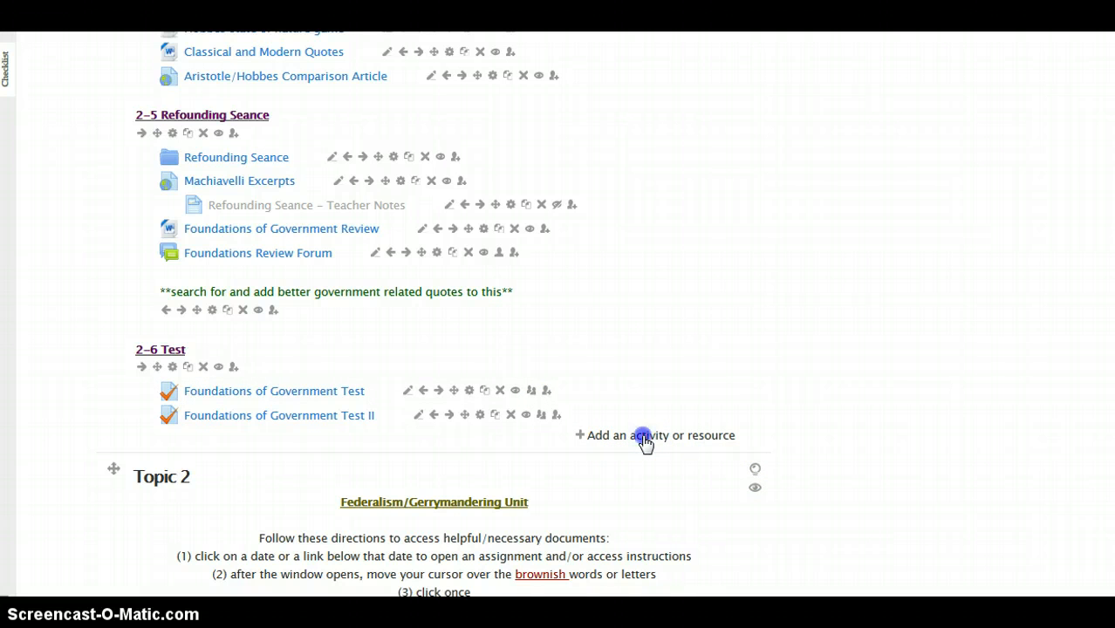
Choose Assignment from the activity chooser for the 2-6 Test topic.
click(652, 436)
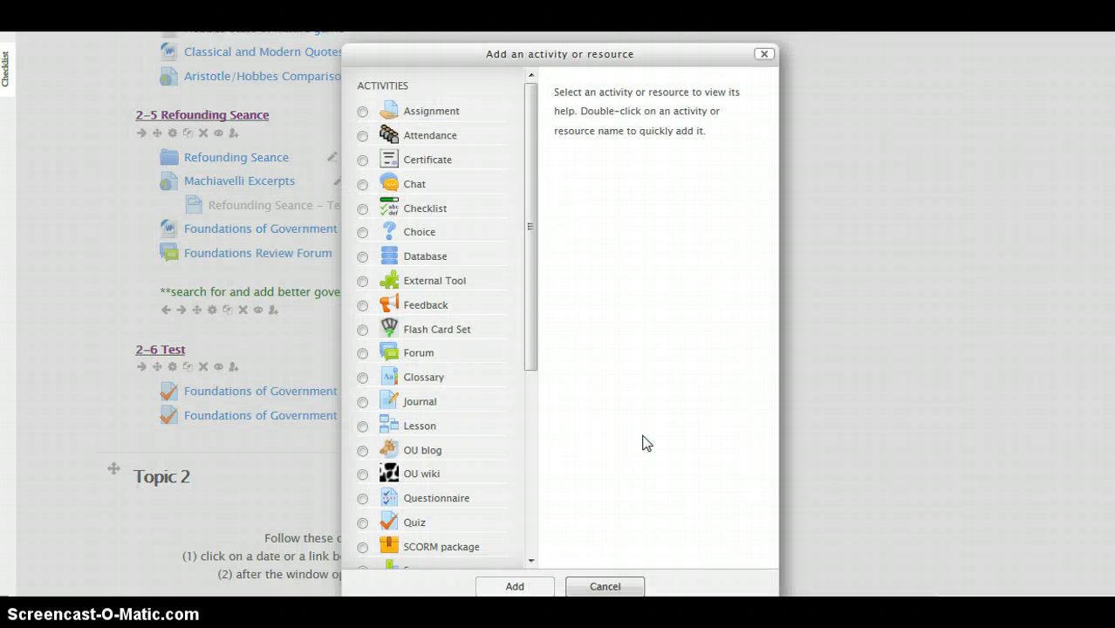
mouse_move(537, 185)
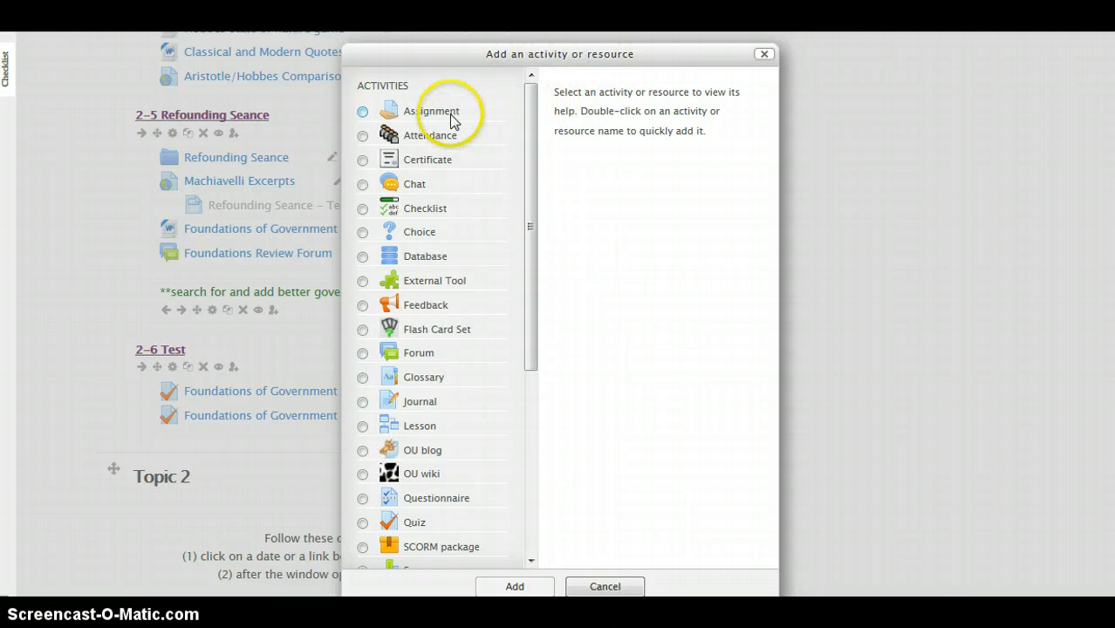
click(363, 111)
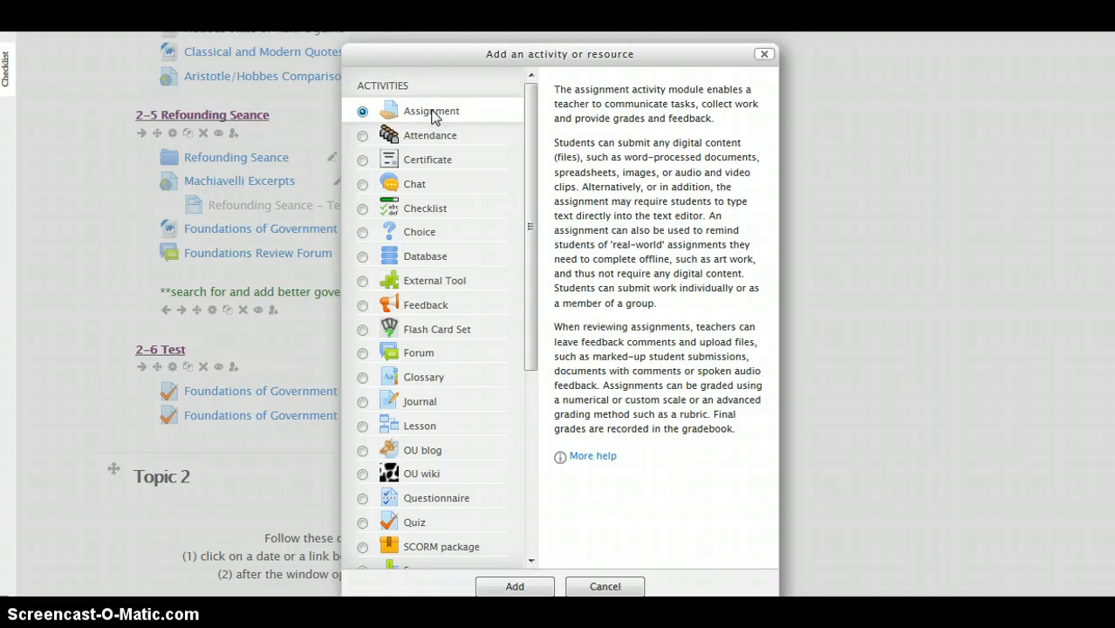
mouse_move(524, 436)
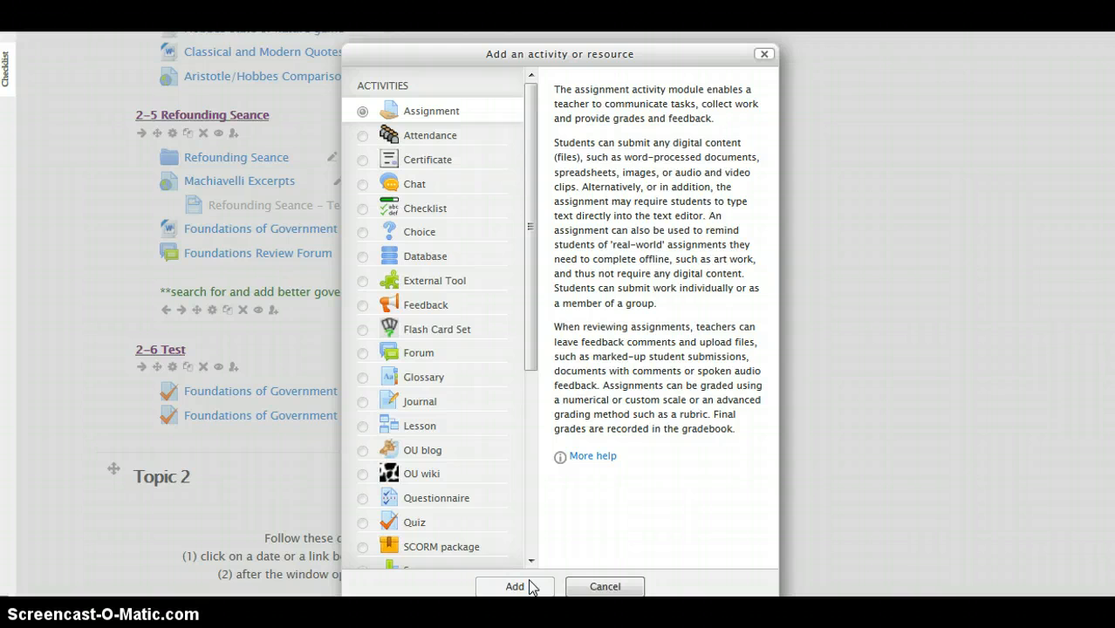
Add a 'Writing Assignment' with dates disabled and Rubric grading, then save and display it.
click(514, 586)
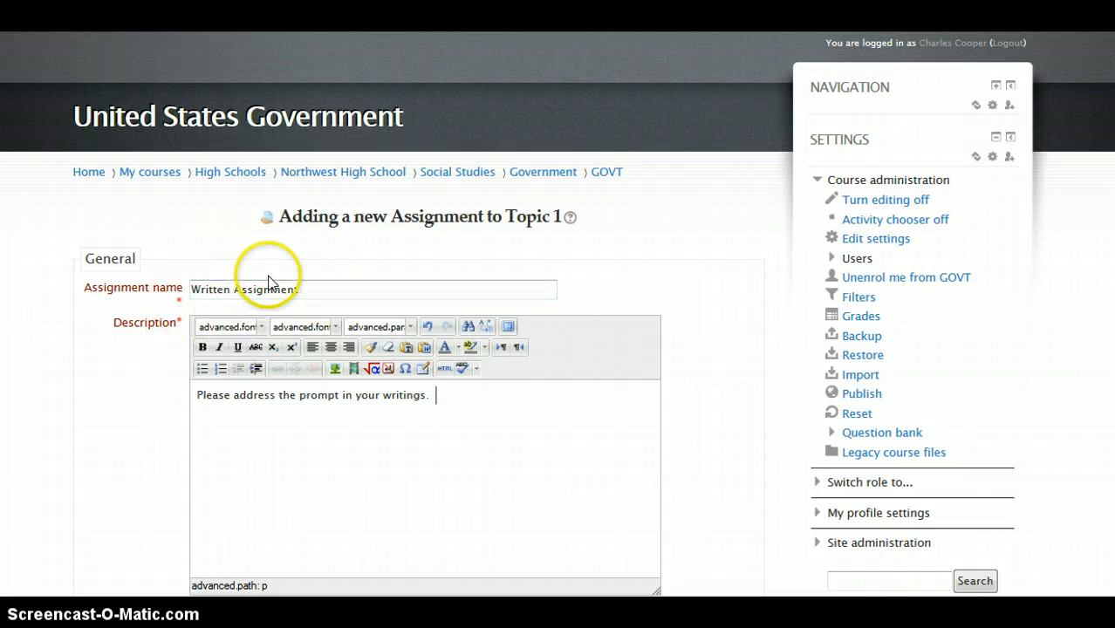
mouse_move(329, 456)
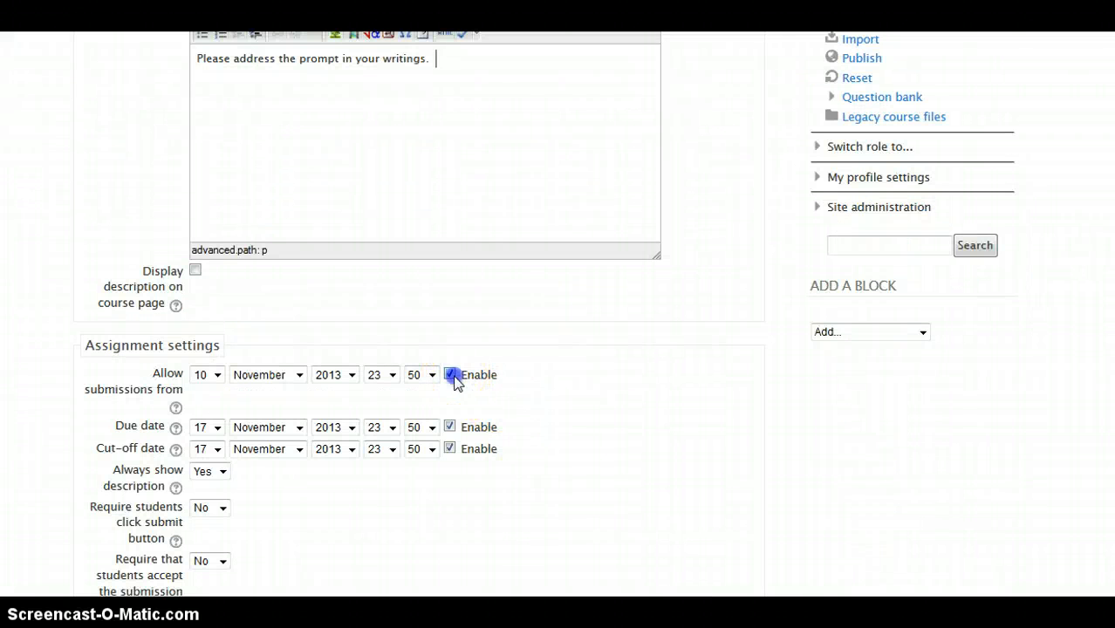
click(450, 448)
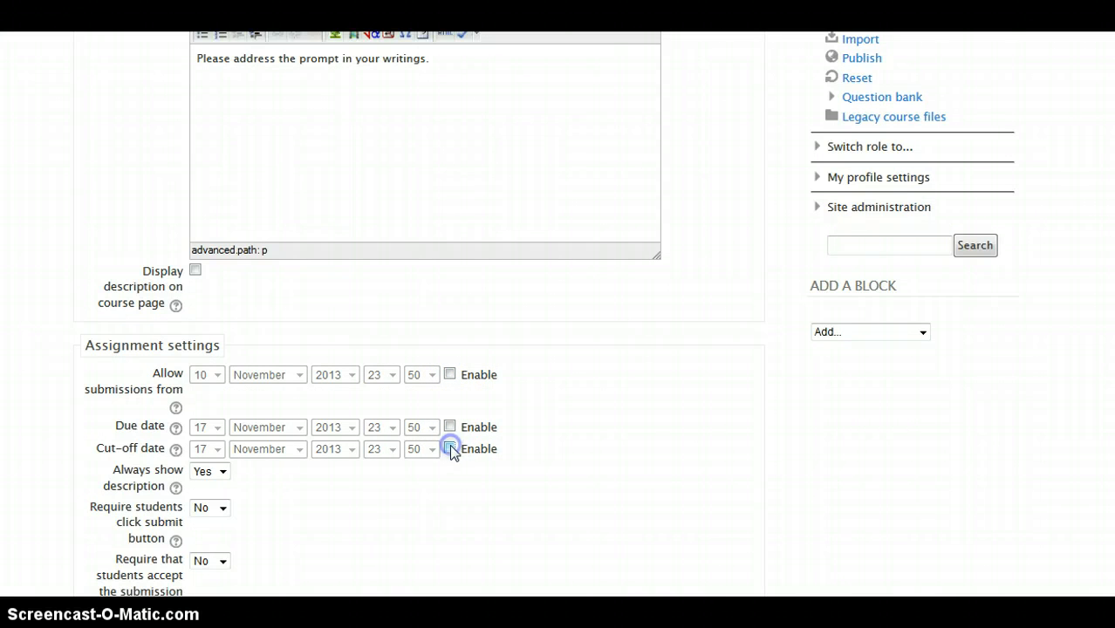
scroll(down, 3)
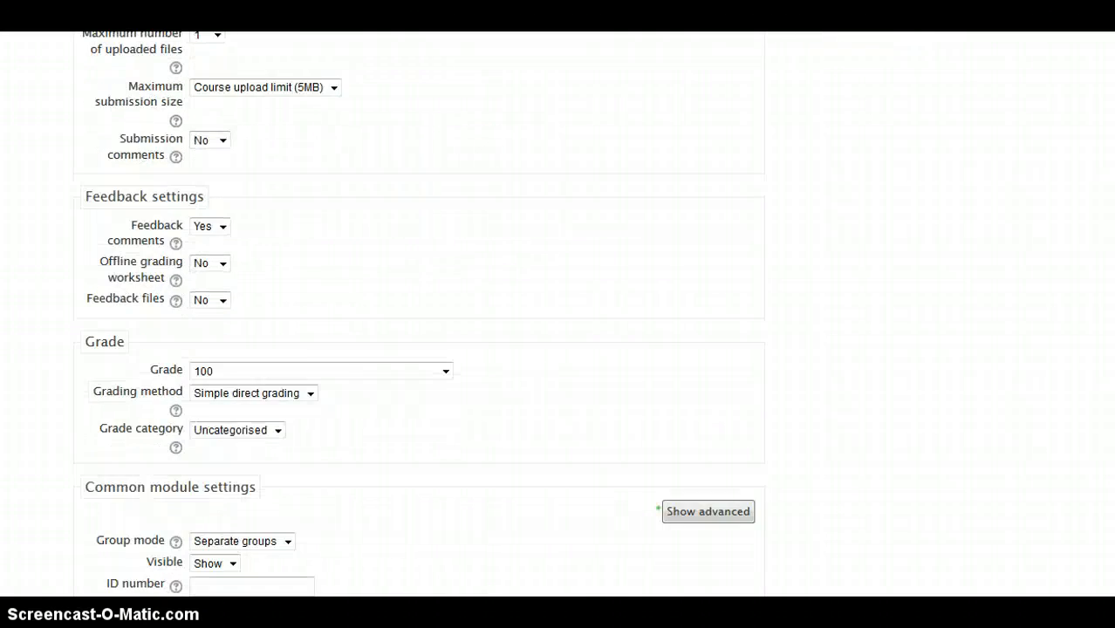
scroll(down, 3)
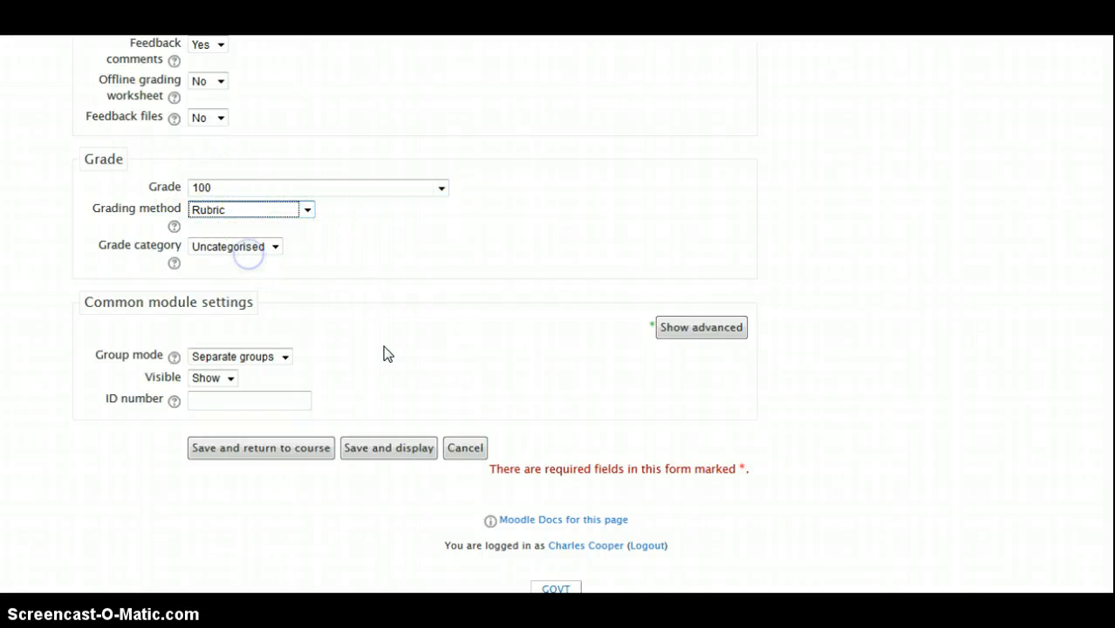
click(387, 446)
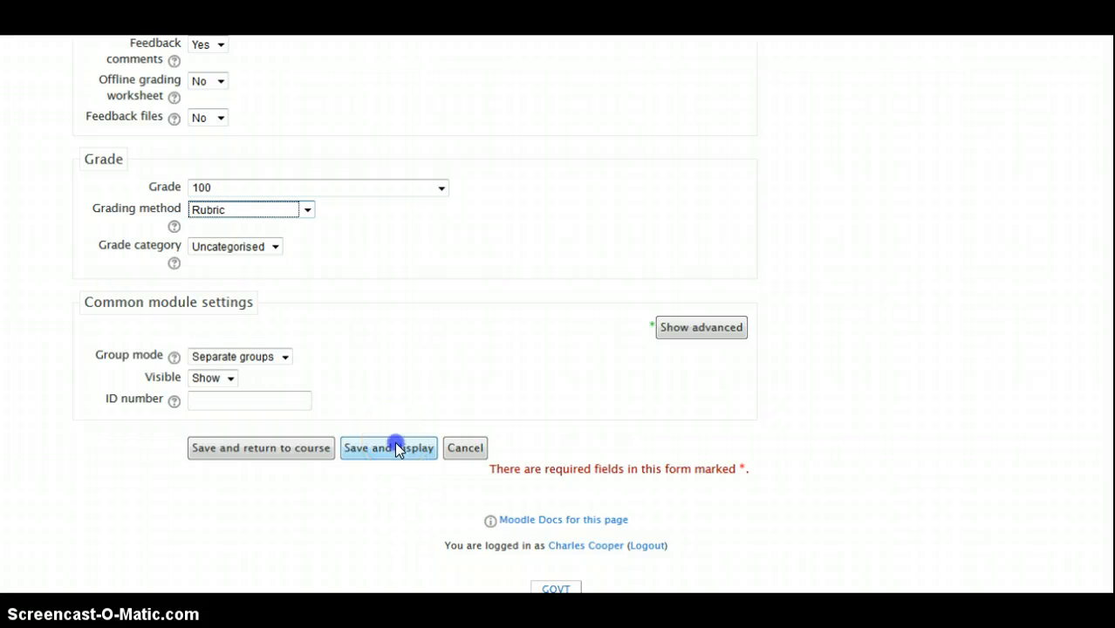
click(387, 447)
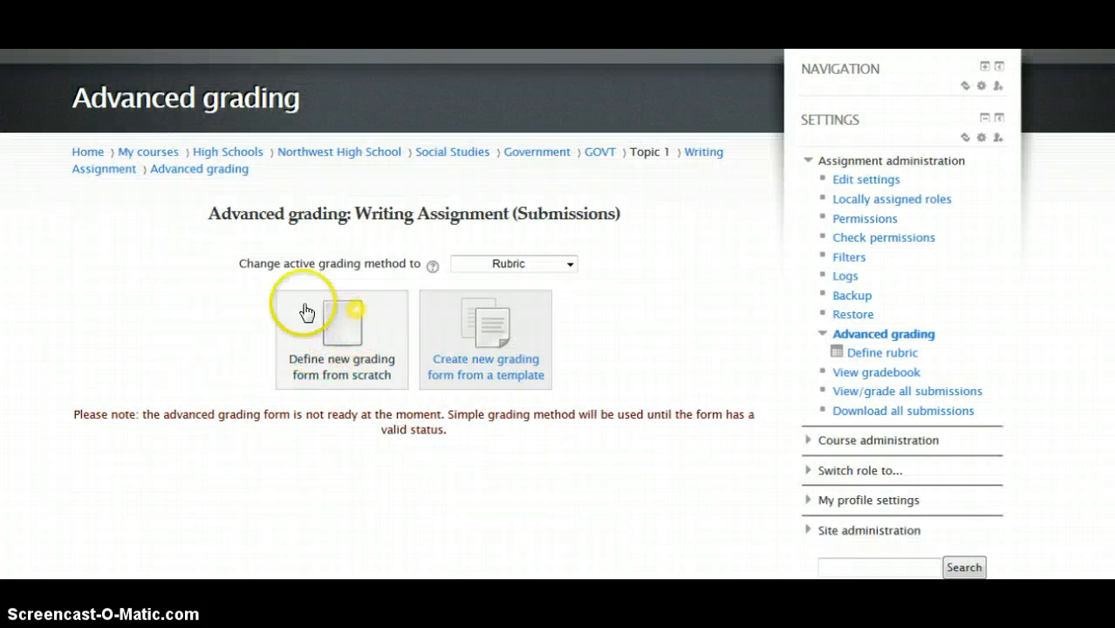
mouse_move(340, 359)
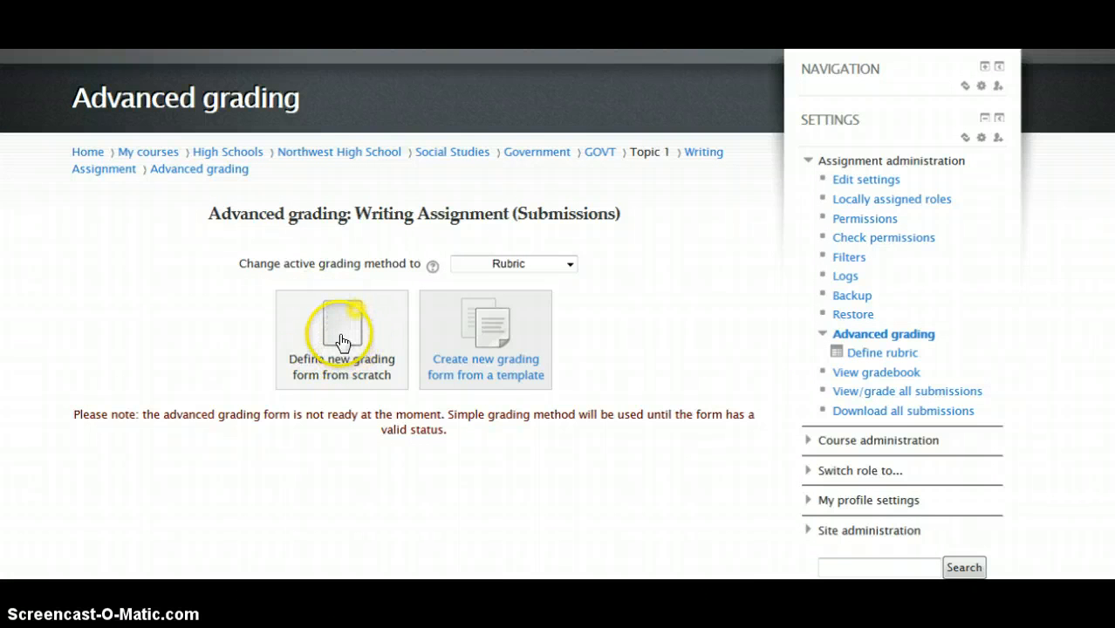
Define a new rubric 'Writing Prompt Rubric' with a description about addressing the writing prompt.
click(340, 339)
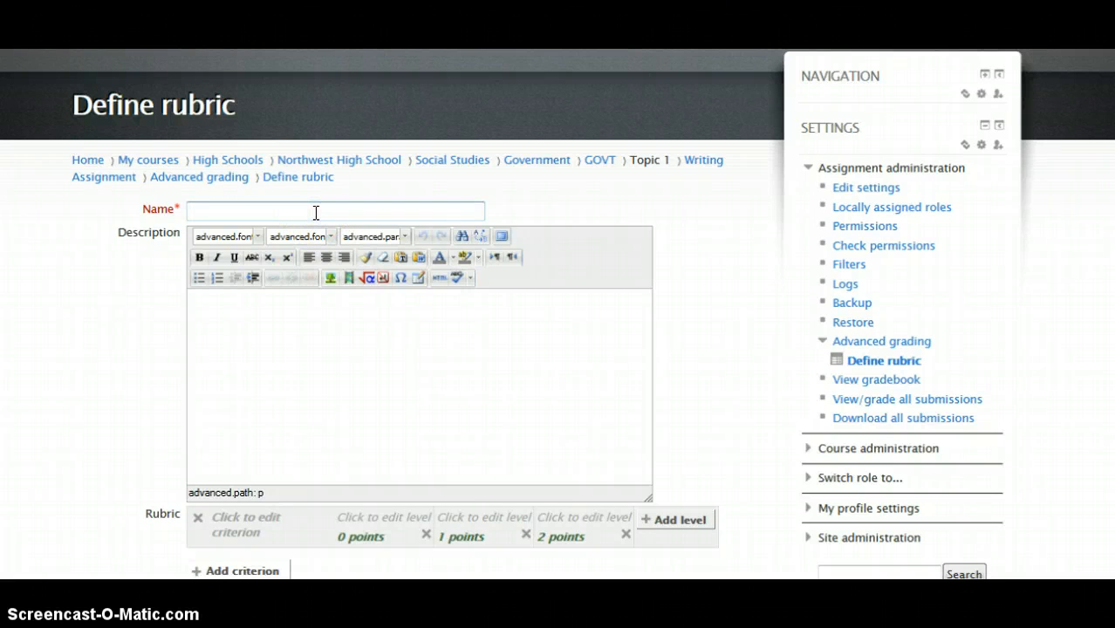
text(Writing Prompt Rubric)
click(419, 387)
text(Please fully address your)
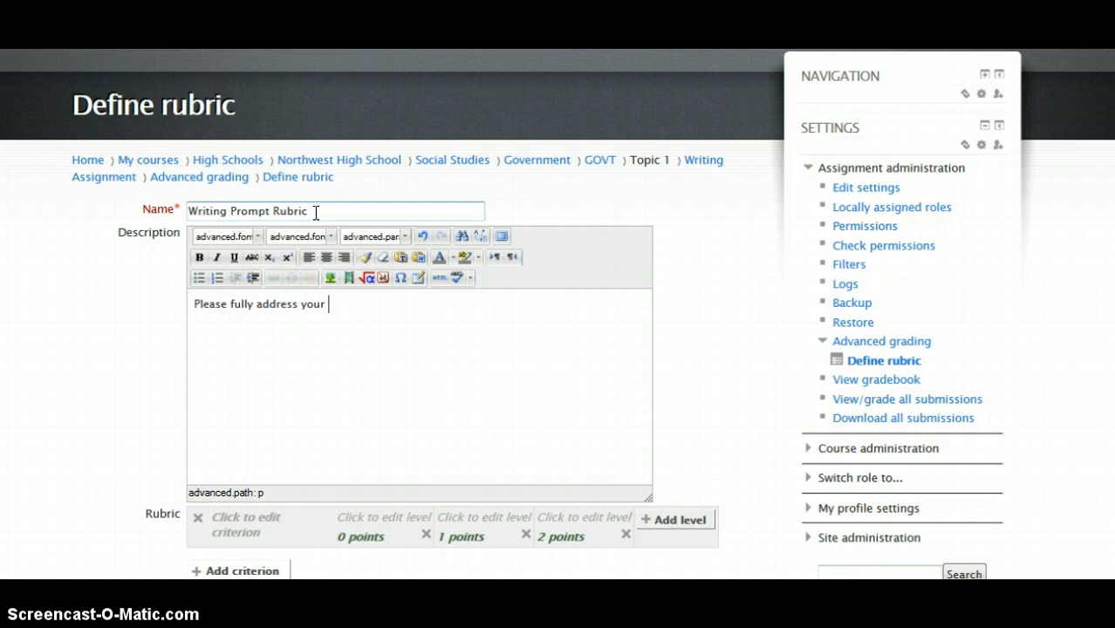
text(writing prompt according to this)
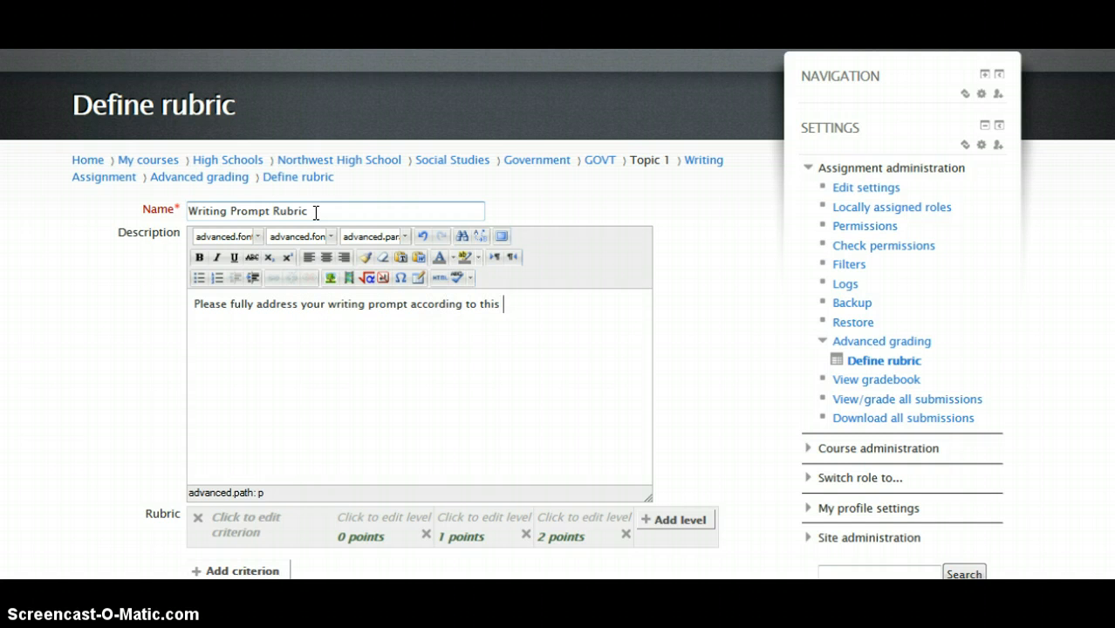
text(rubric.)
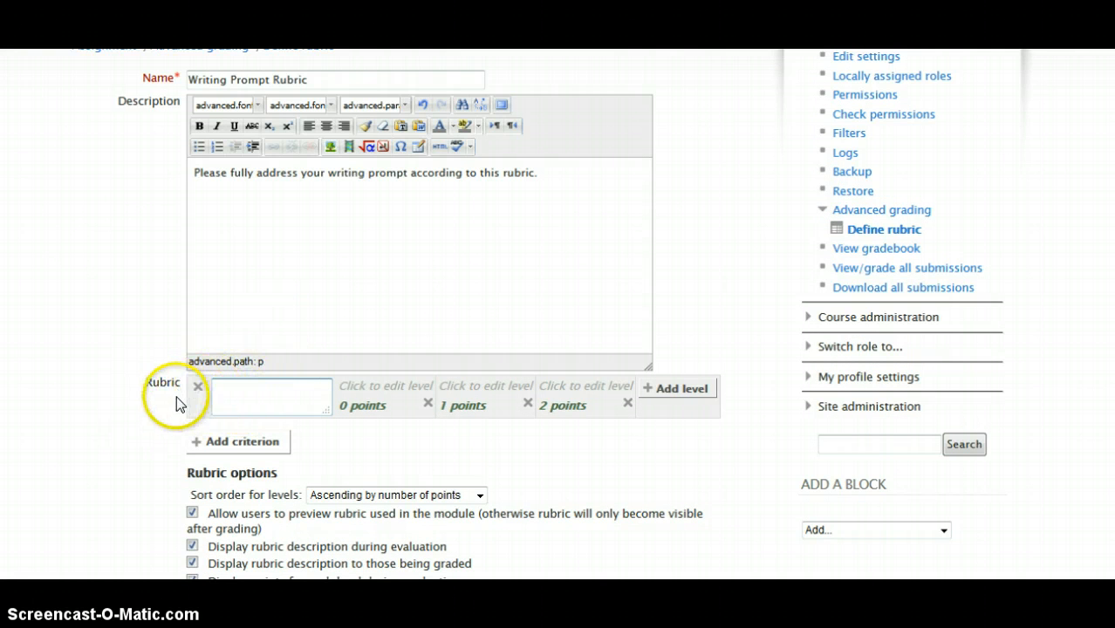
Name the first criterion Citations and extend its levels up to a sixth 0–5 point level.
click(270, 398)
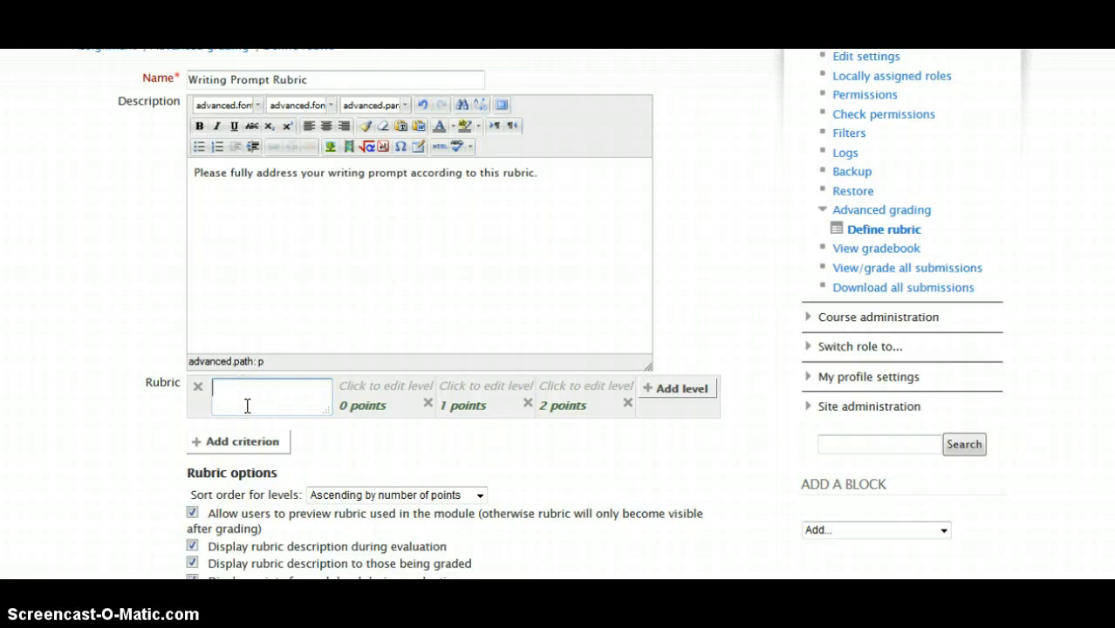
text(Citations)
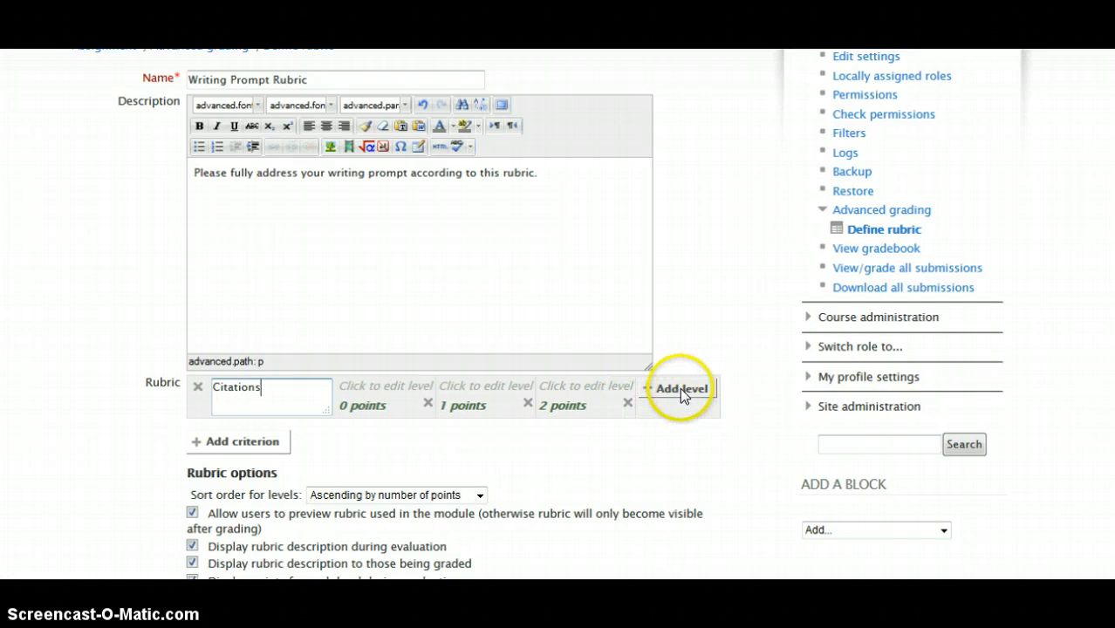
click(682, 387)
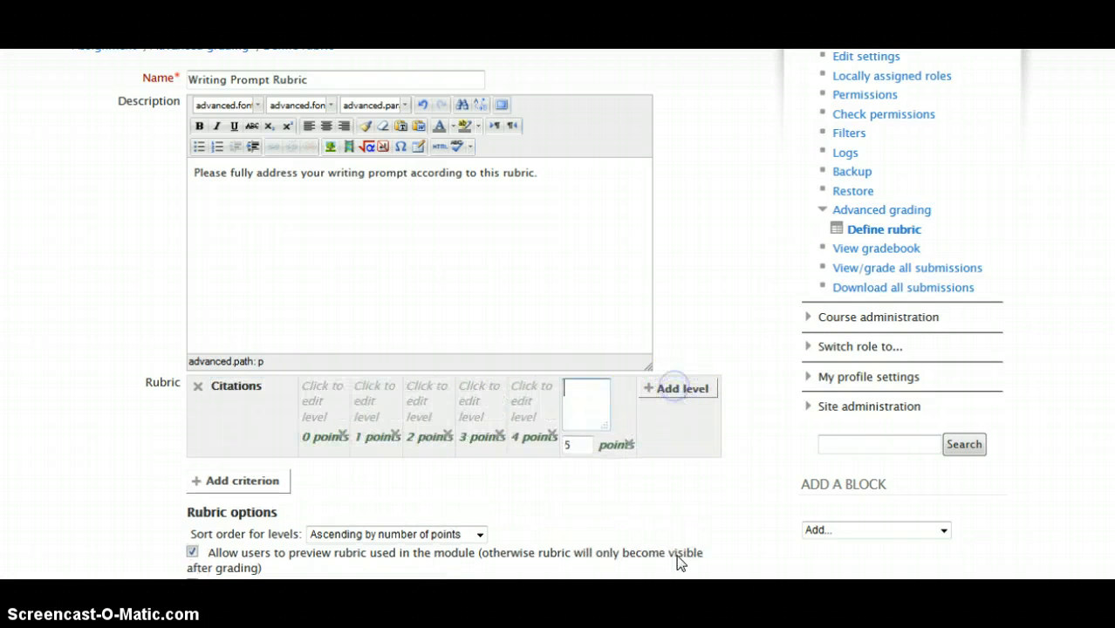
mouse_move(432, 509)
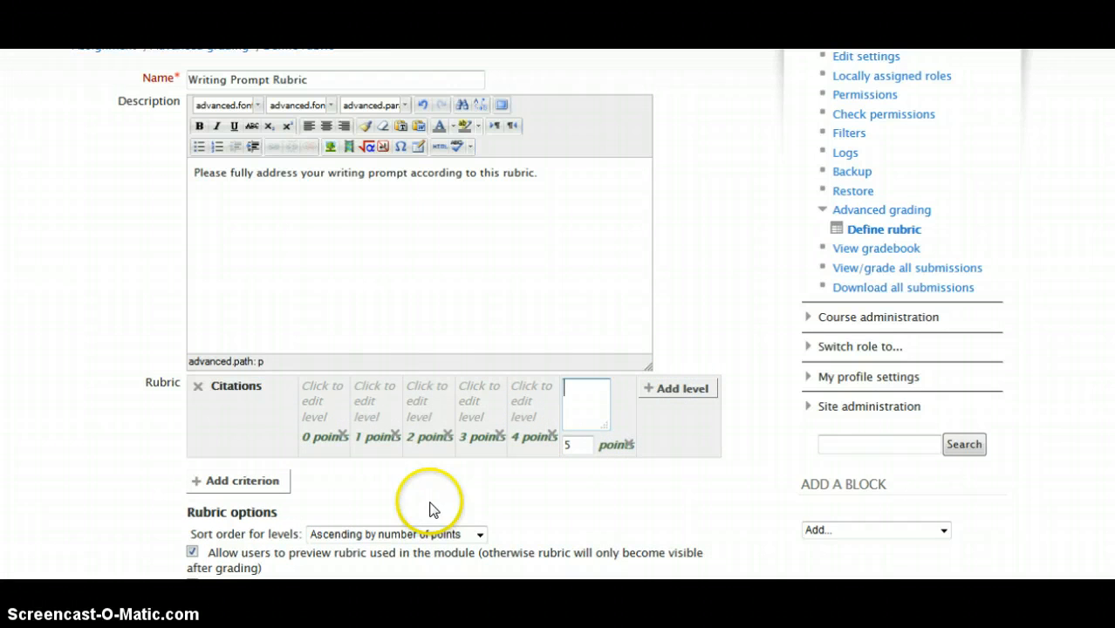
mouse_move(488, 455)
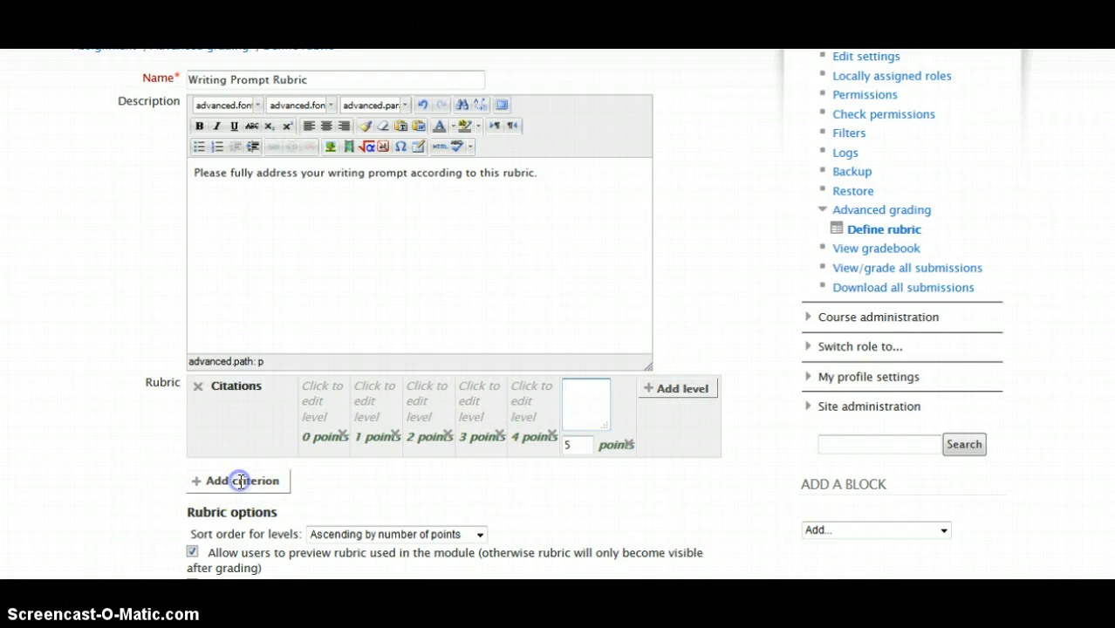
Add a Transitions criterion and fill in level descriptions for Citations and Transitions.
click(240, 481)
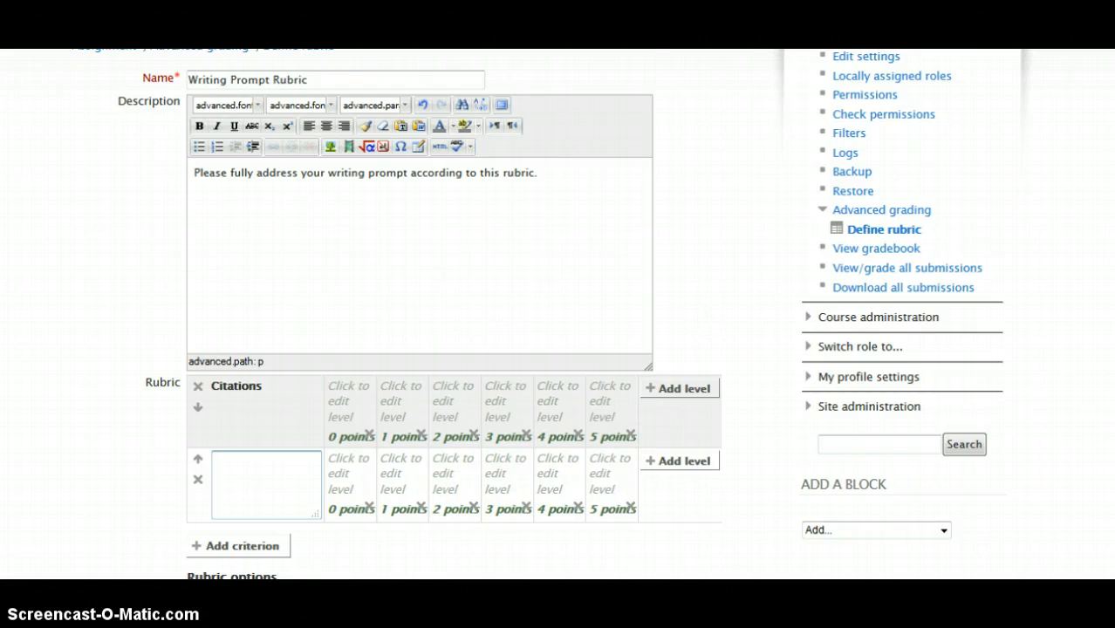
scroll(down, 3)
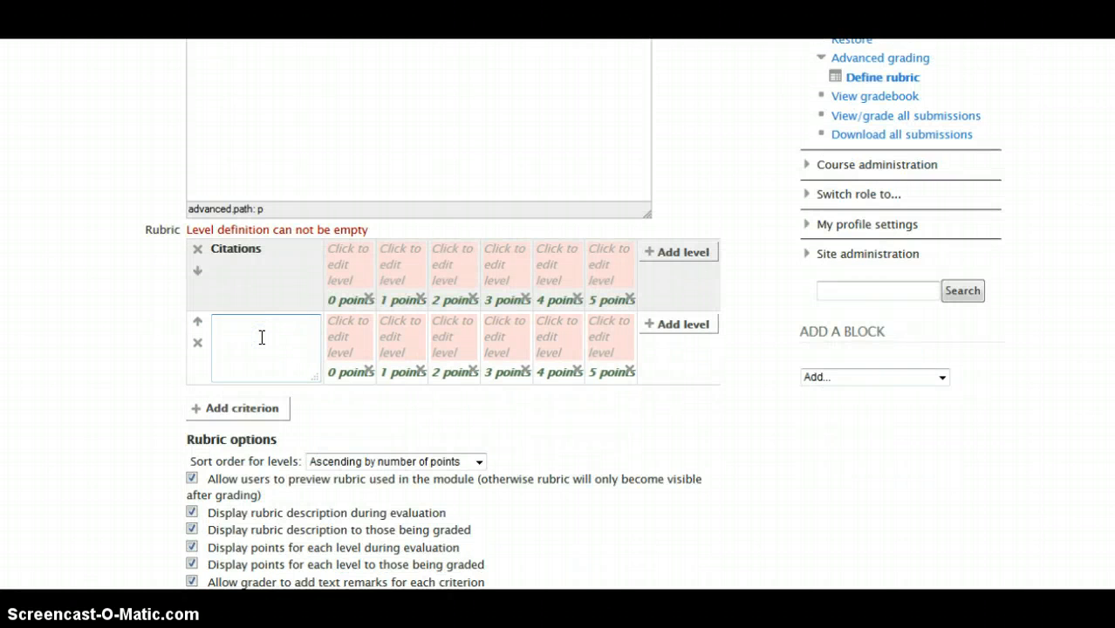
text(Transitions)
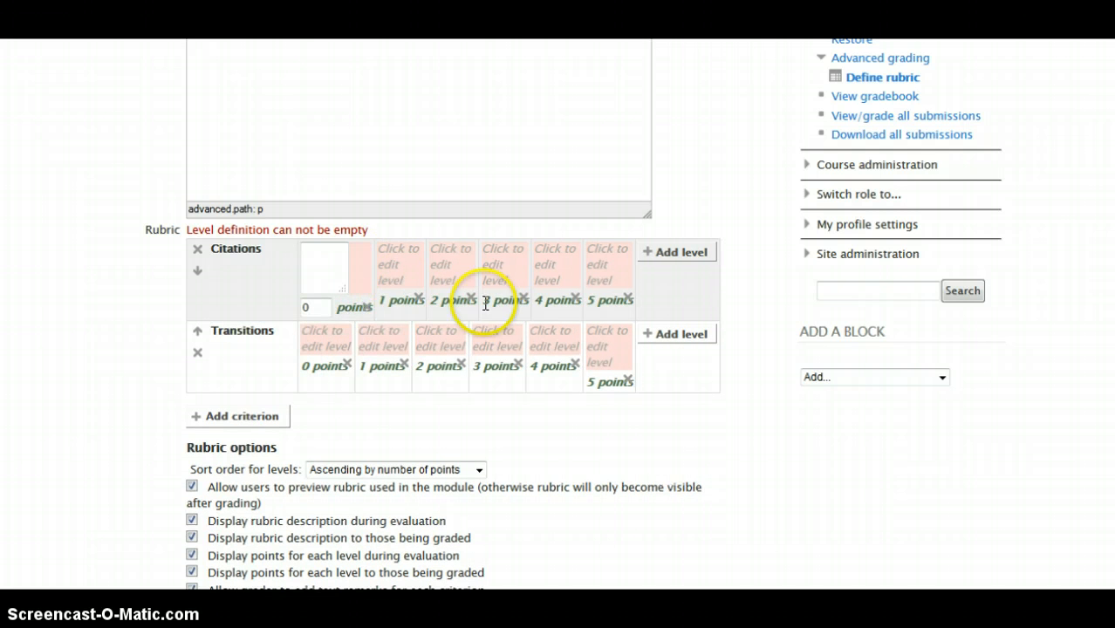
mouse_move(335, 244)
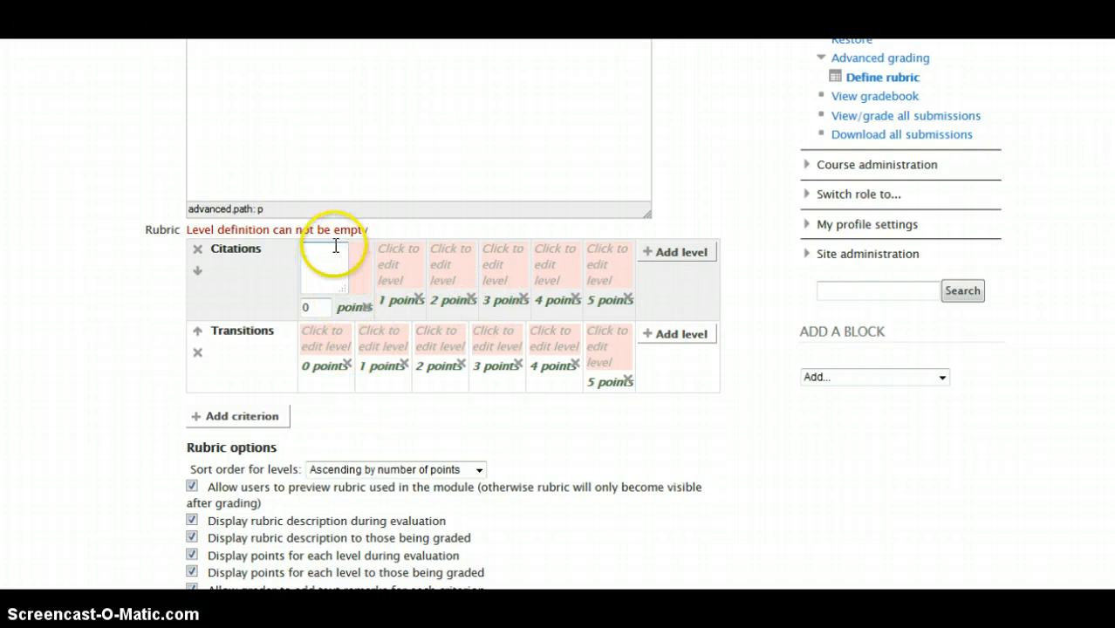
click(324, 266)
text(FAIL)
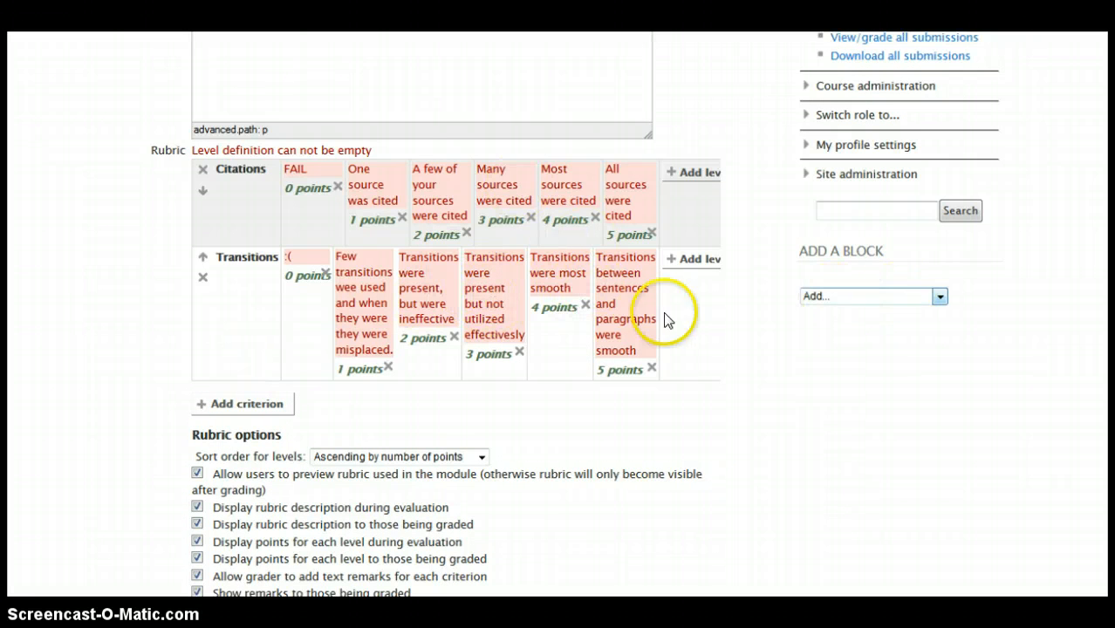
scroll(down, 3)
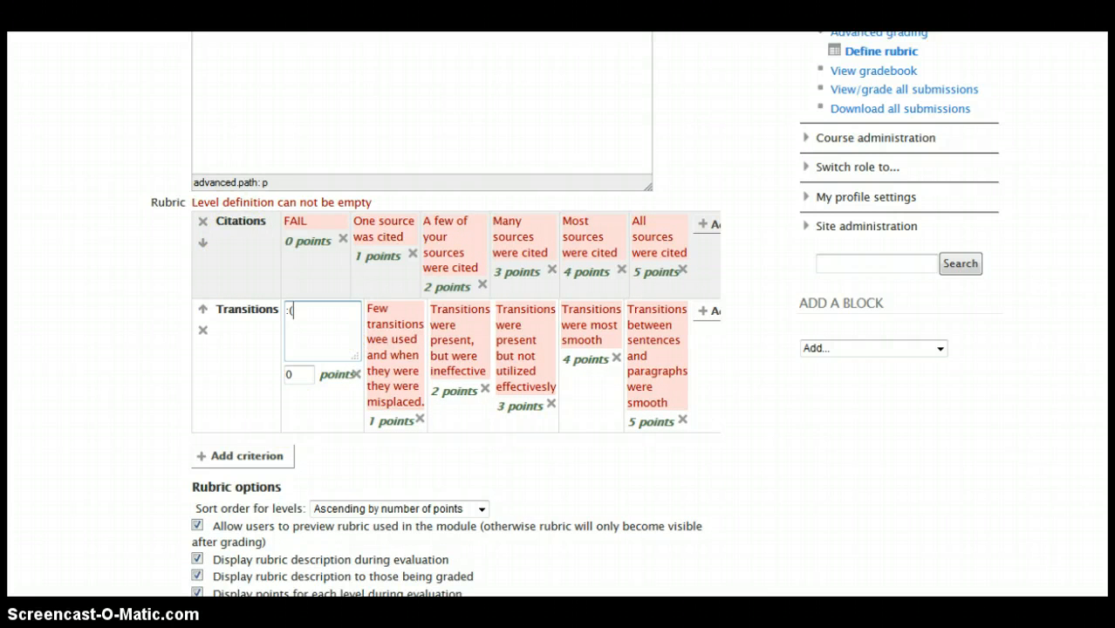
scroll(down, 3)
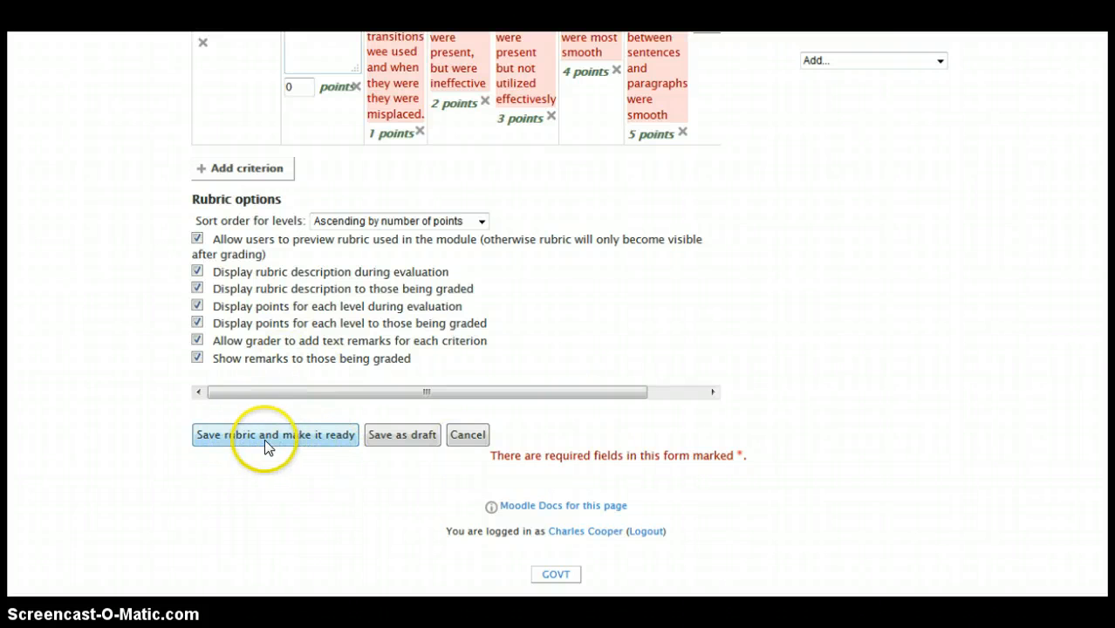
mouse_move(312, 440)
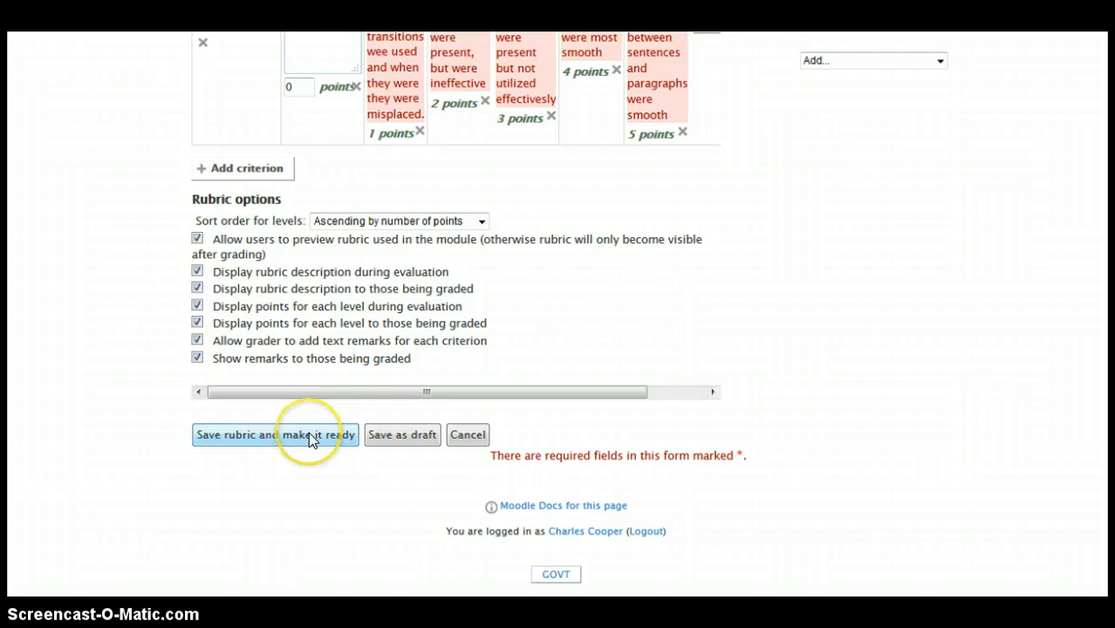
Save the rubric as ready and score the student 3 for Citations, 2 for Transitions.
click(276, 435)
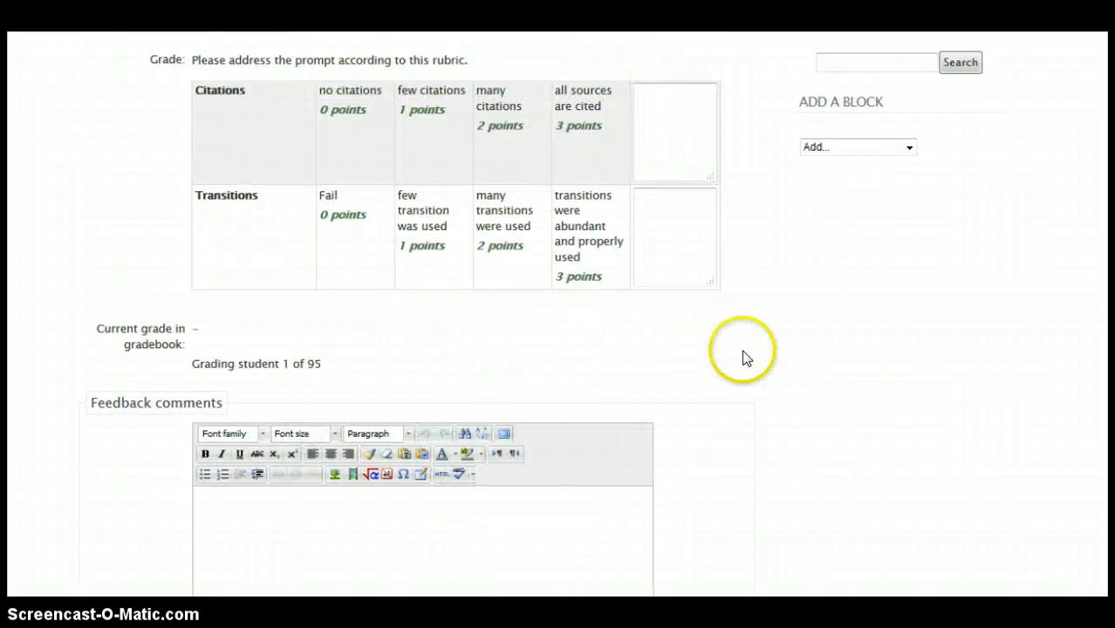
mouse_move(747, 357)
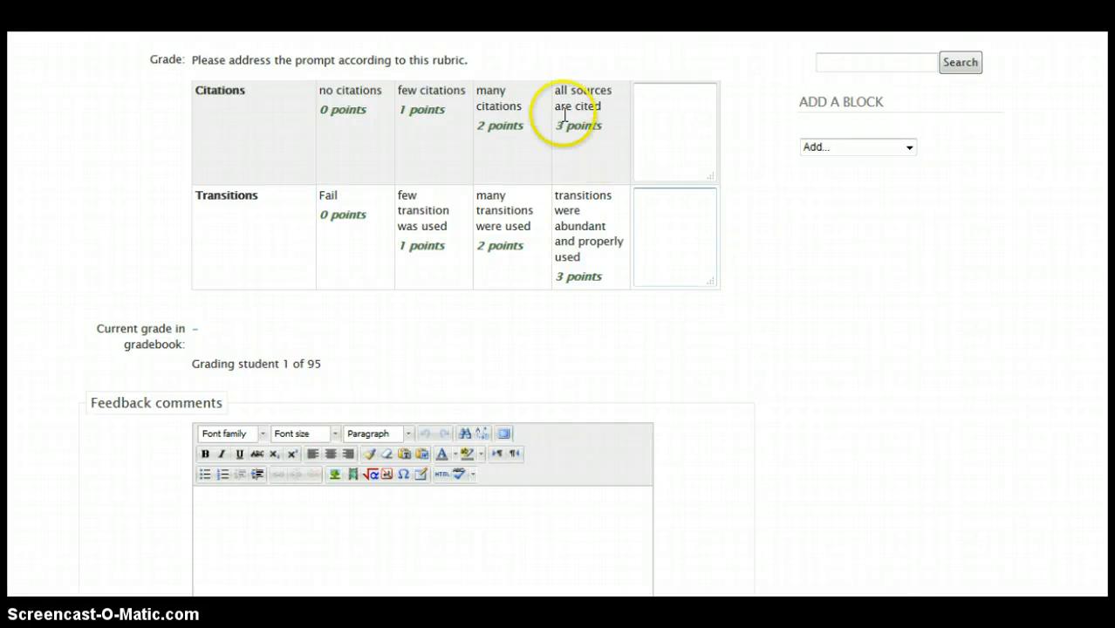
click(503, 211)
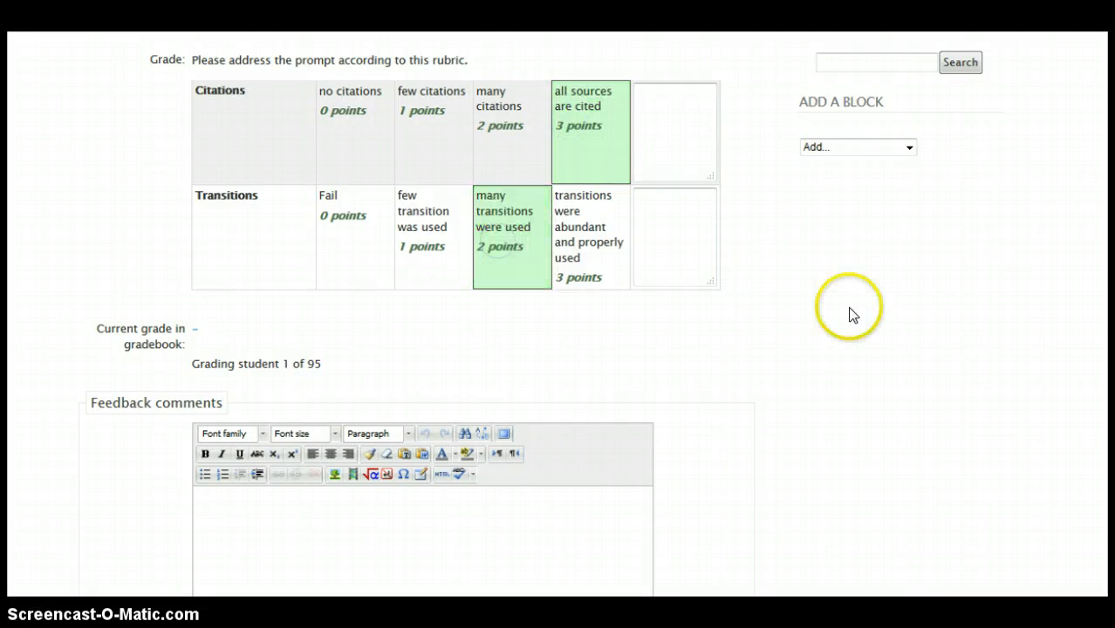
click(590, 132)
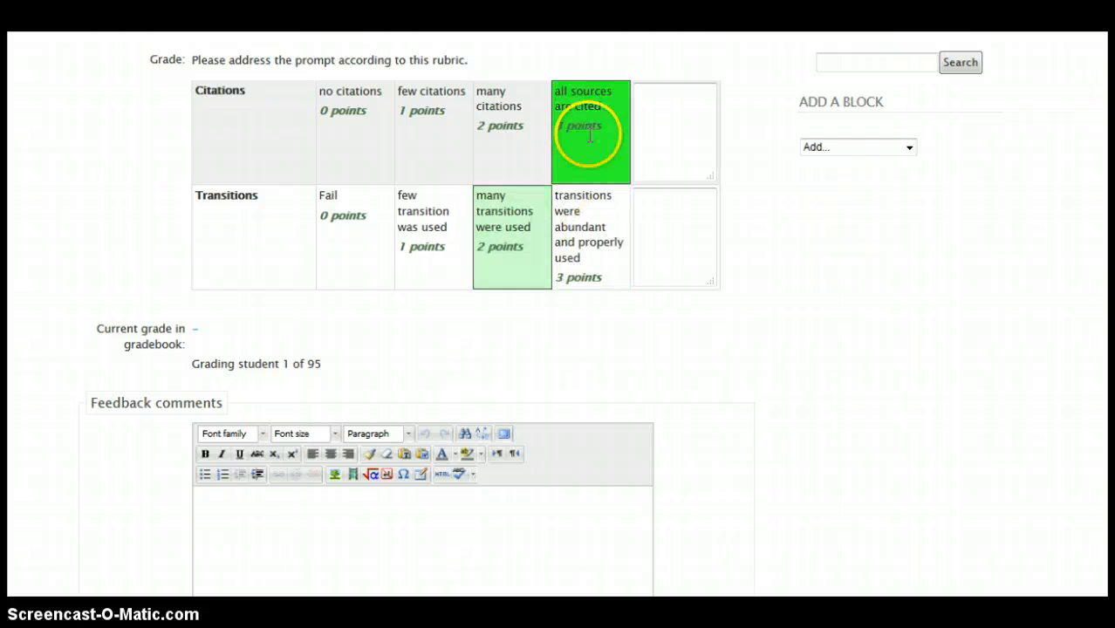
click(589, 131)
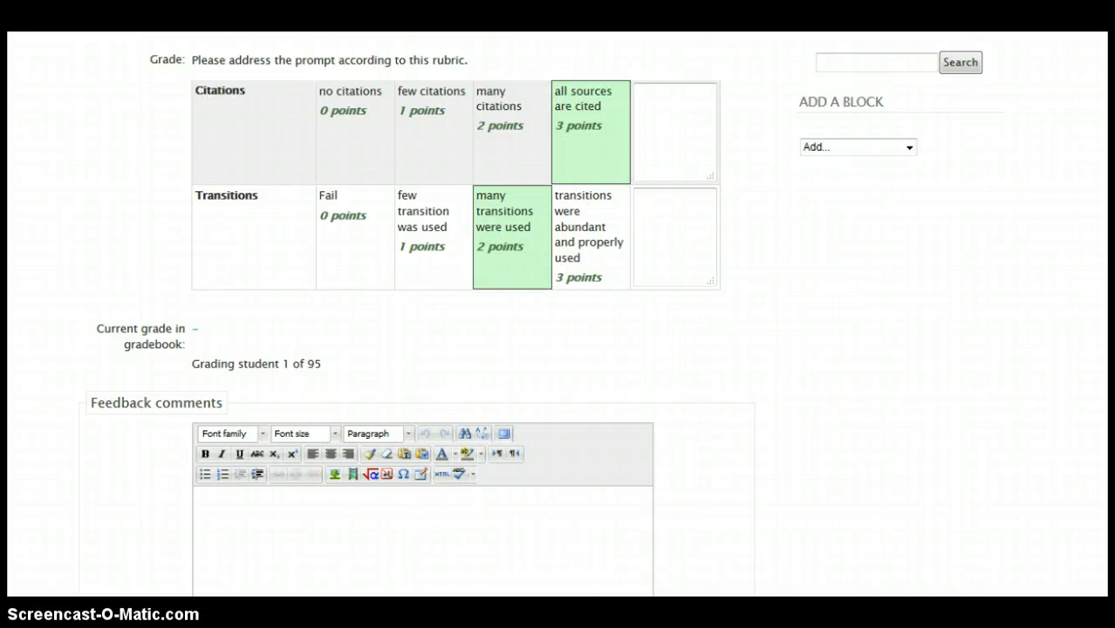
Save changes so the student shows Graded with 83.00 / 100.00.
scroll(down, 3)
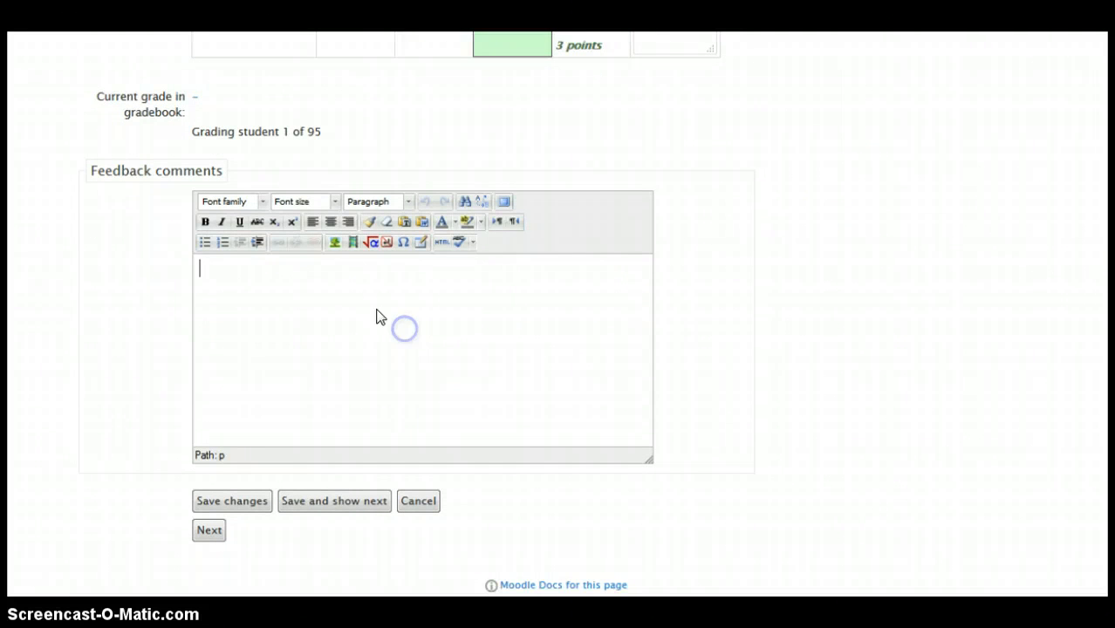
mouse_move(781, 352)
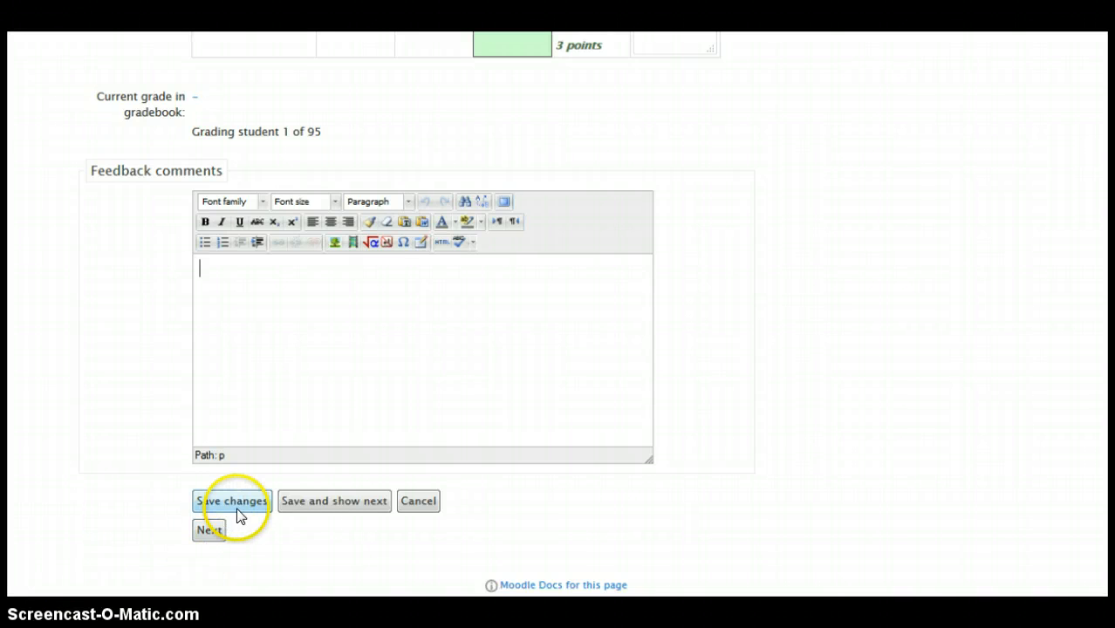
click(230, 501)
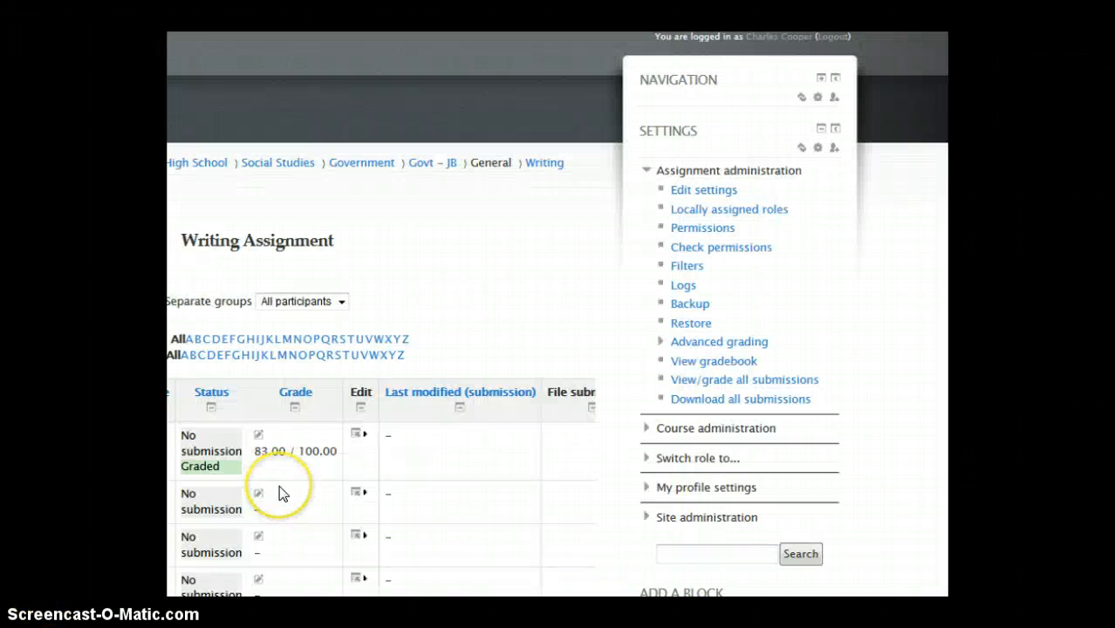